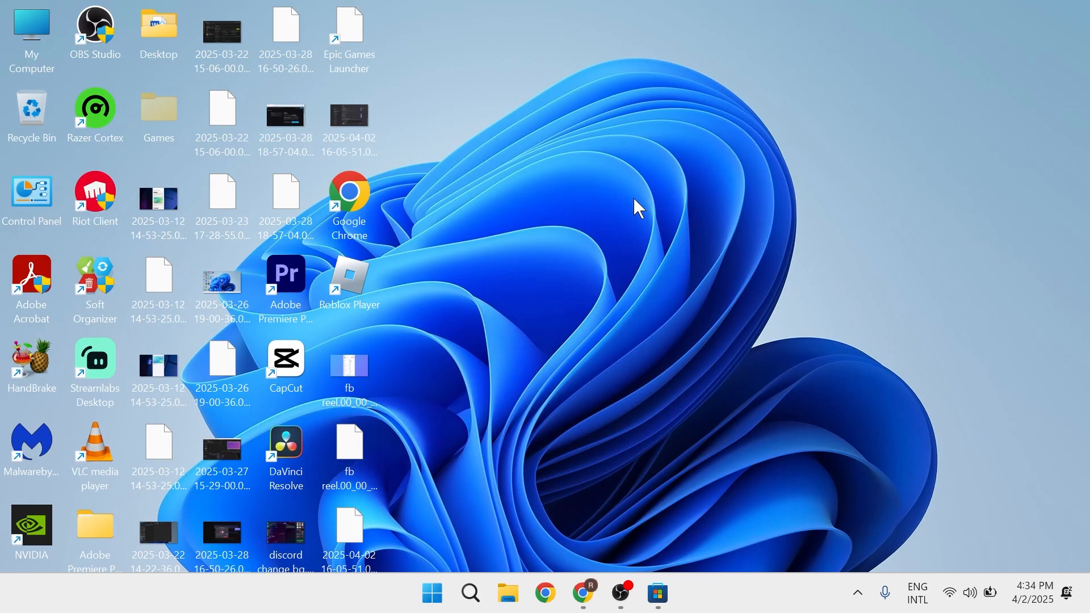
mouse_move(643, 292)
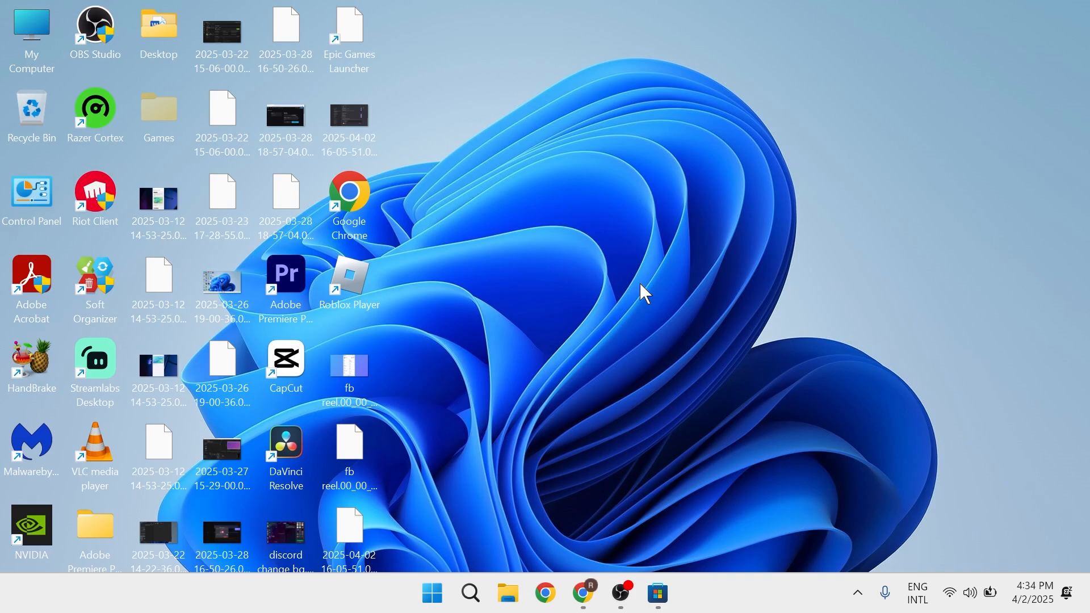
mouse_move(703, 274)
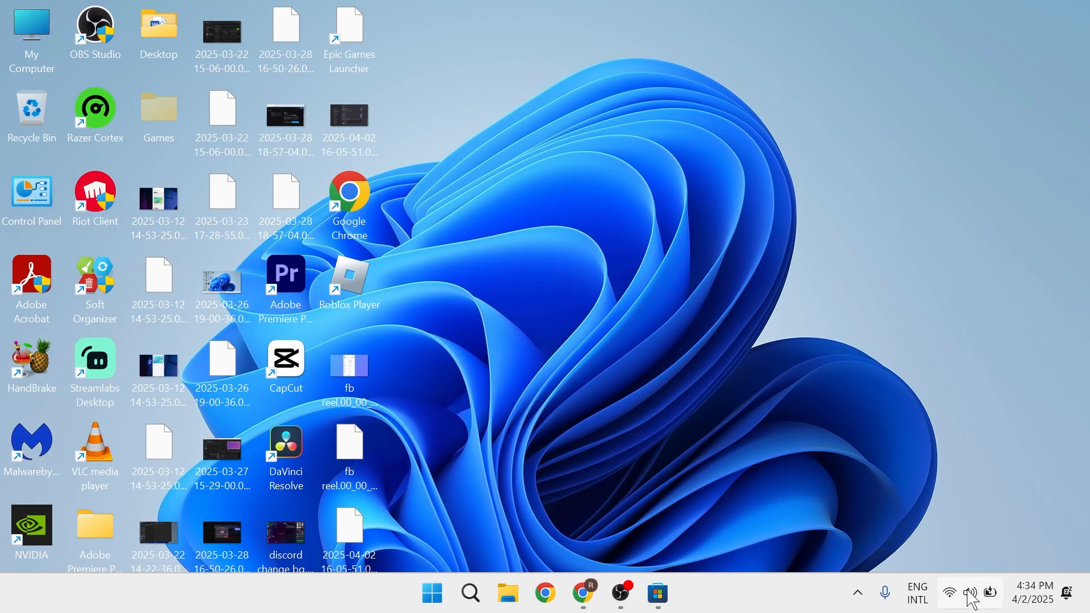
- Bring up the speaker icon's context menu with troubleshoot, volume mixer and sound settings
right_click(970, 594)
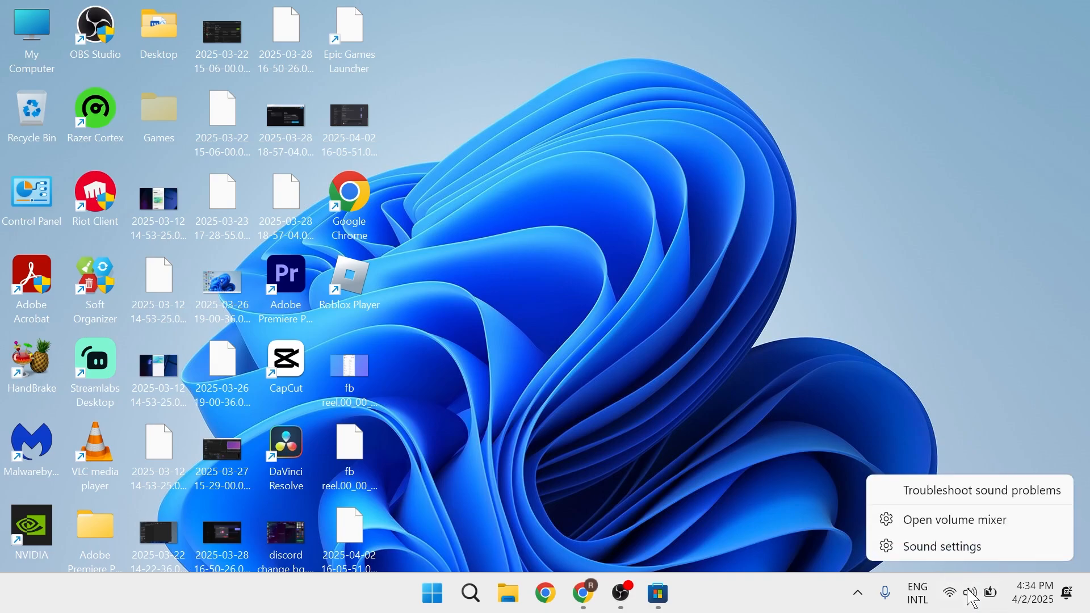
- Reach the Yeti Stereo Microphone properties page and start the microphone test
click(942, 546)
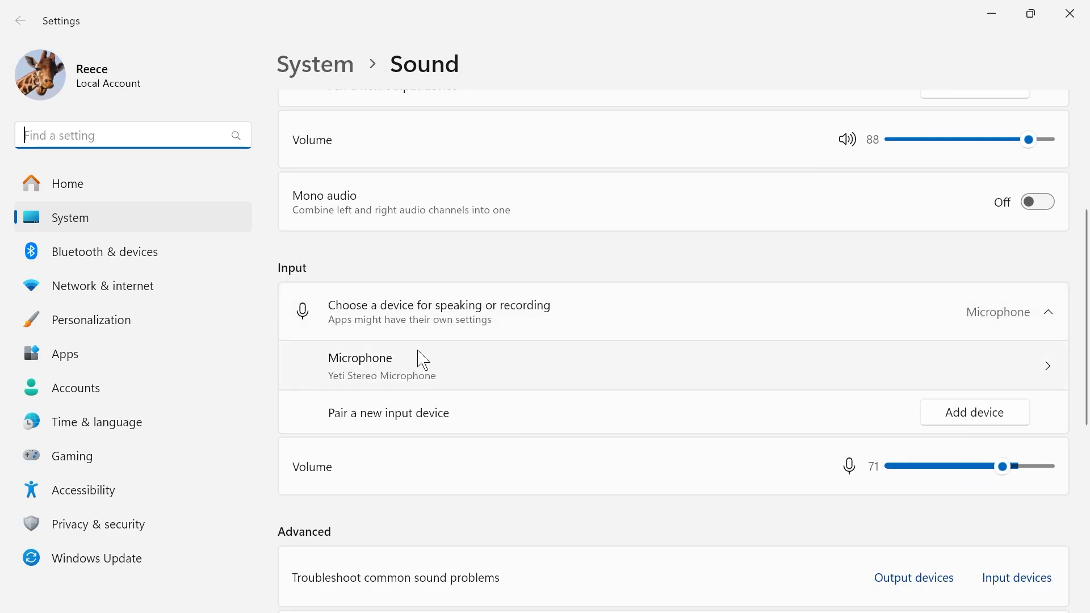
mouse_move(339, 377)
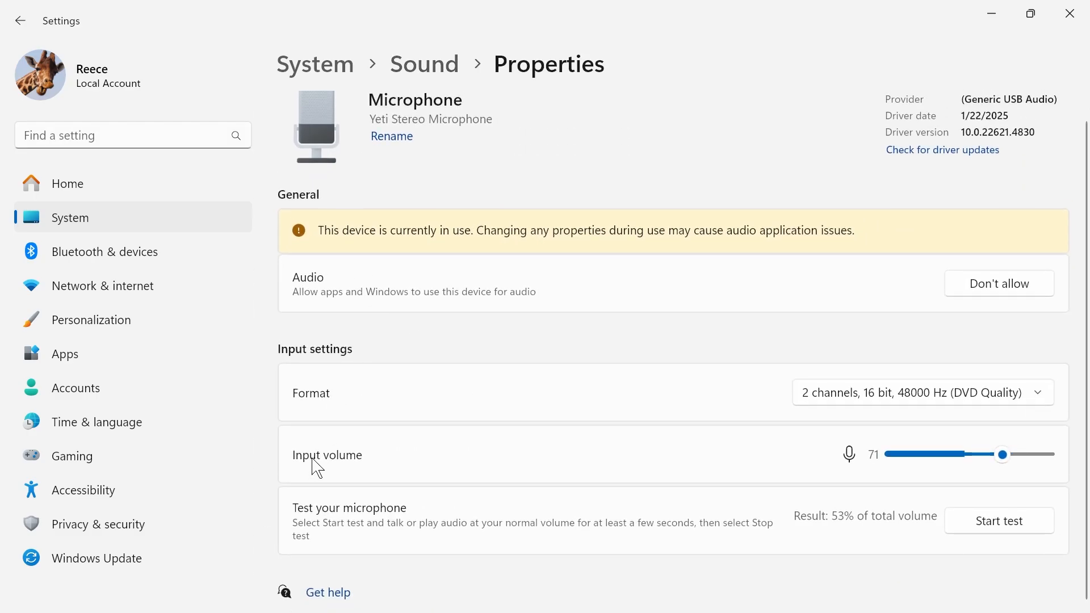
mouse_move(445, 487)
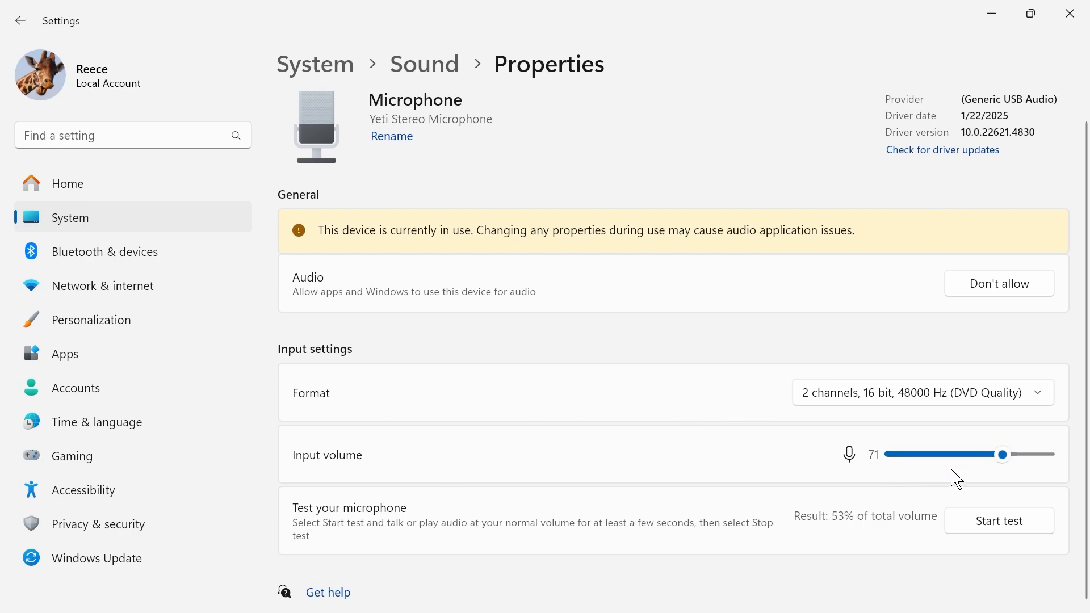
mouse_move(1010, 488)
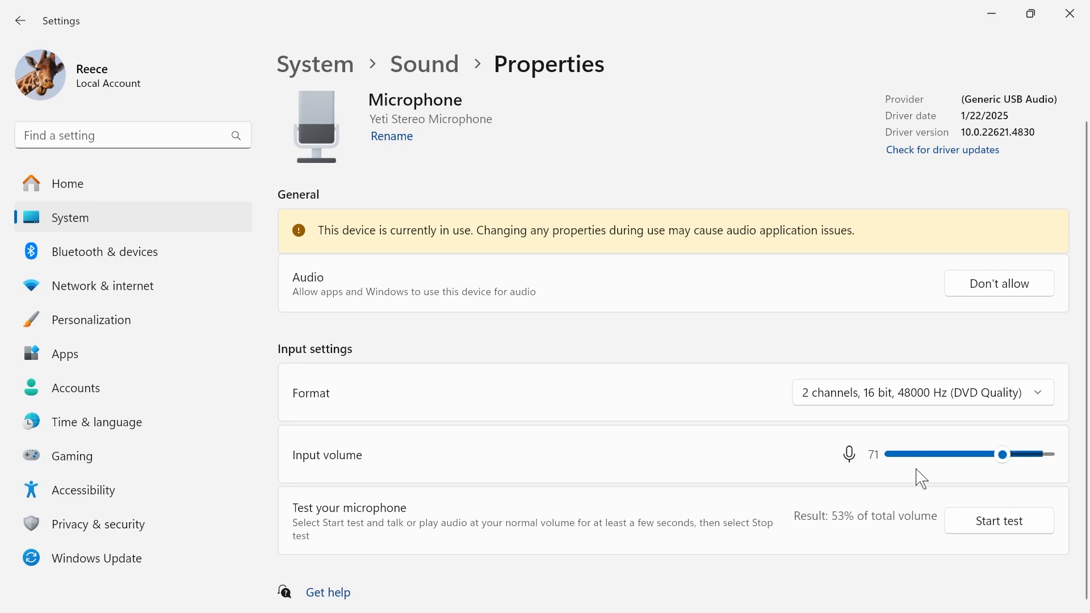
mouse_move(915, 463)
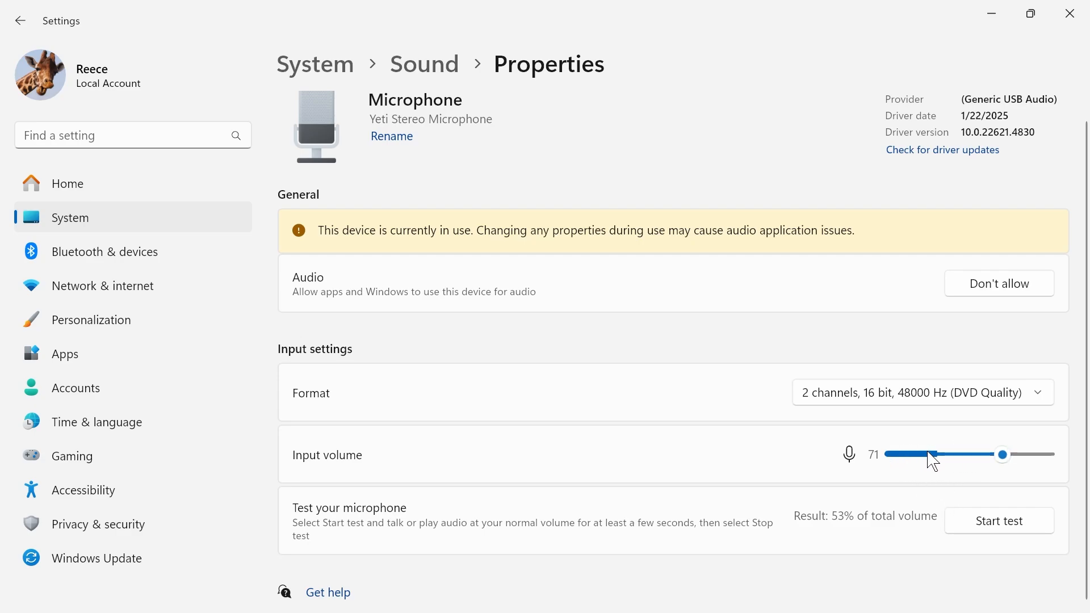
mouse_move(328, 500)
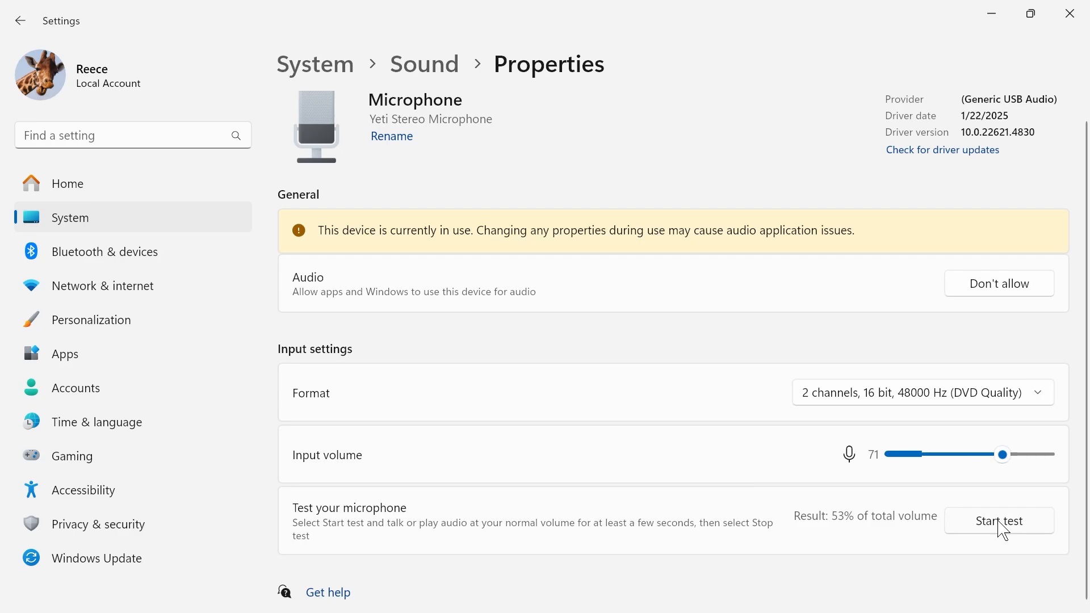
click(998, 521)
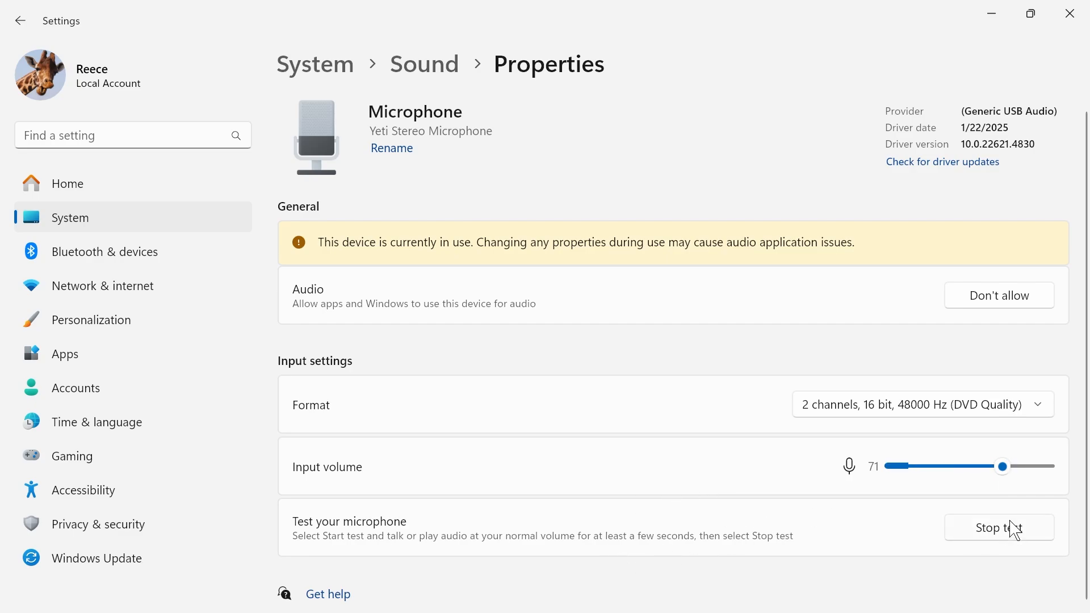
- Stop the microphone test, reading a result of 100% of total volume at input volume 71
click(998, 527)
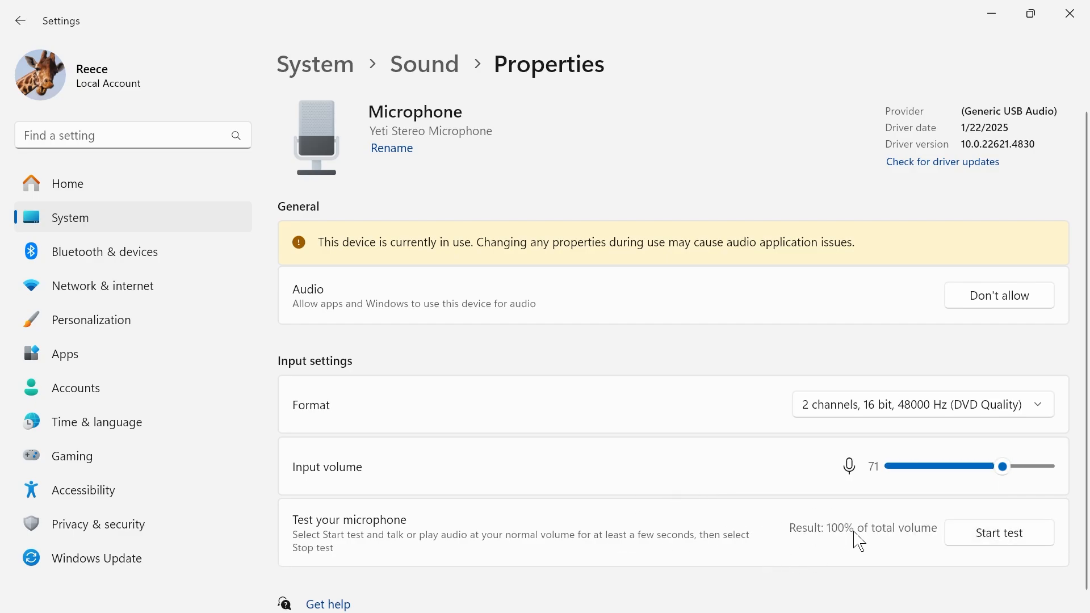
mouse_move(924, 538)
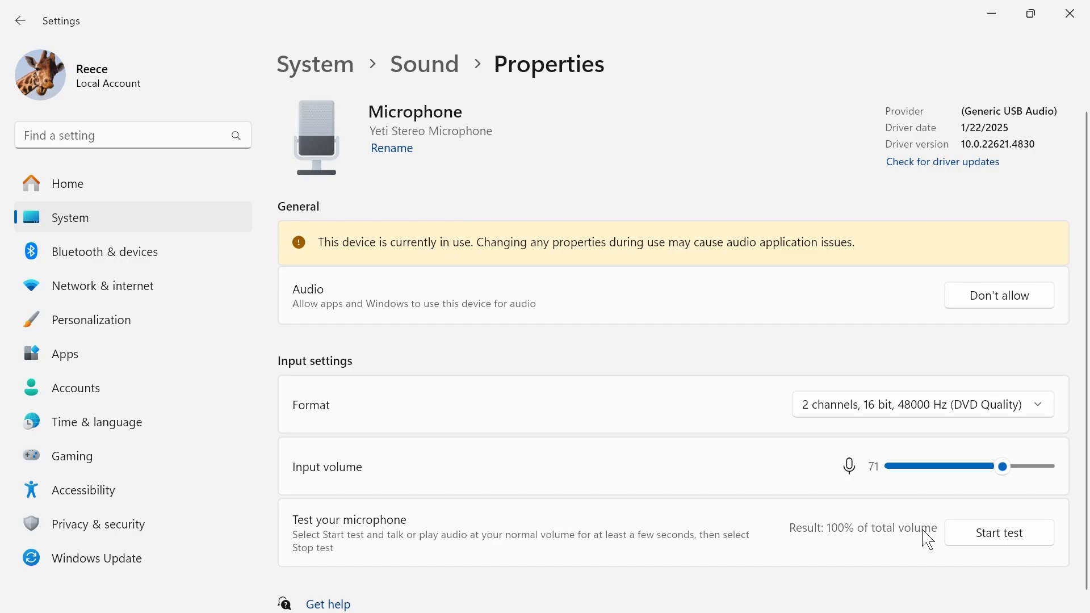
mouse_move(761, 508)
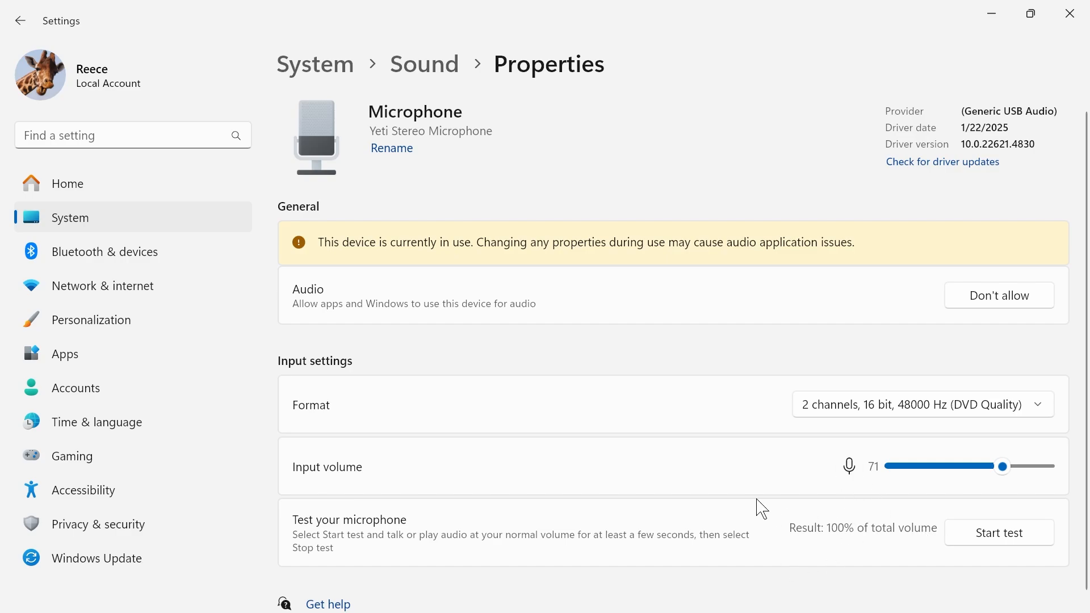
mouse_move(664, 467)
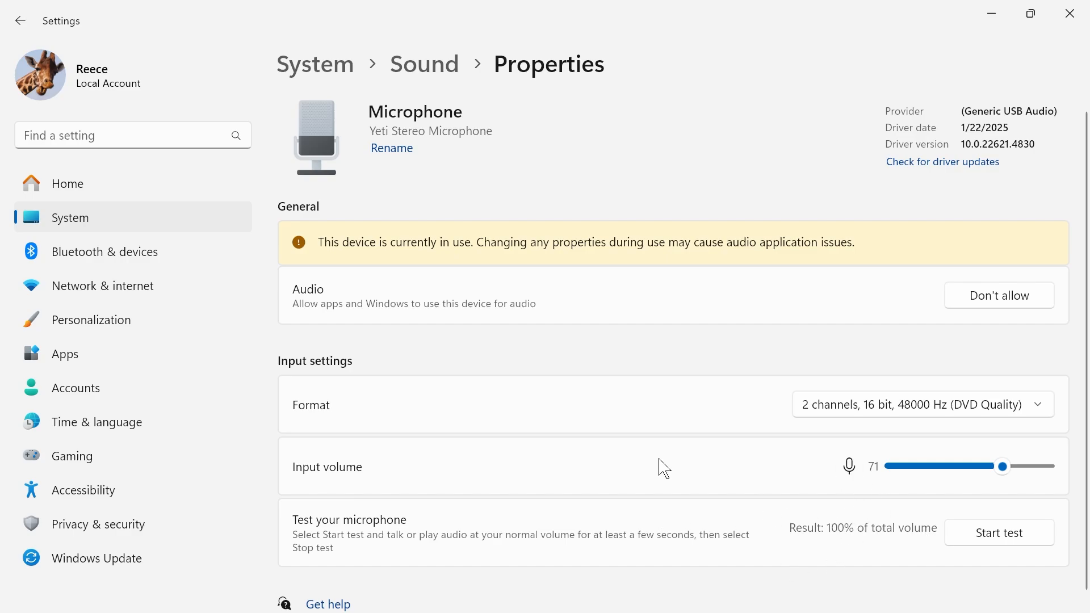
scroll(up, 3)
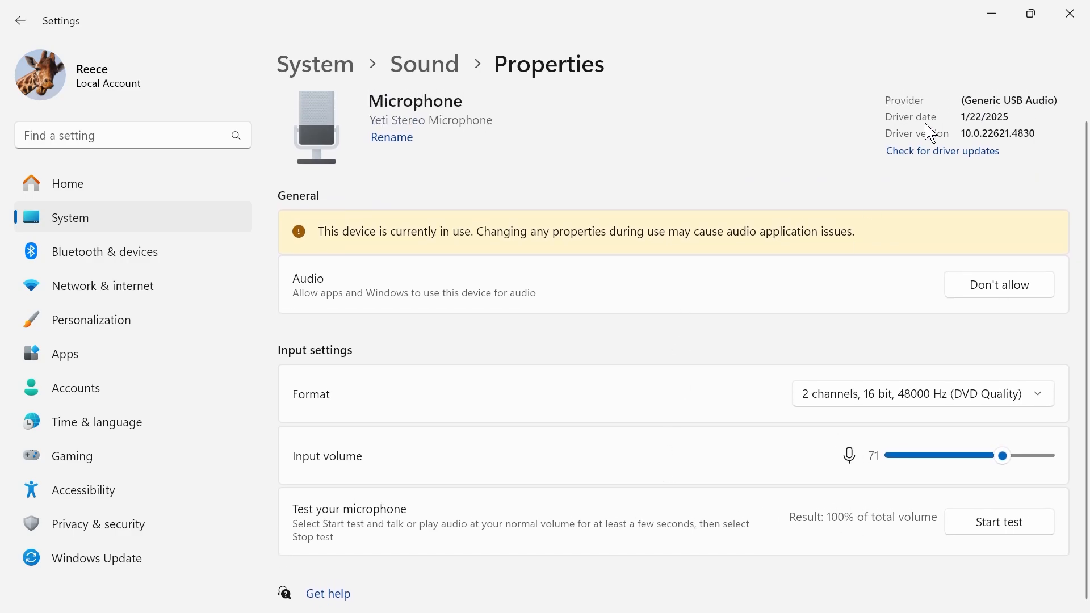